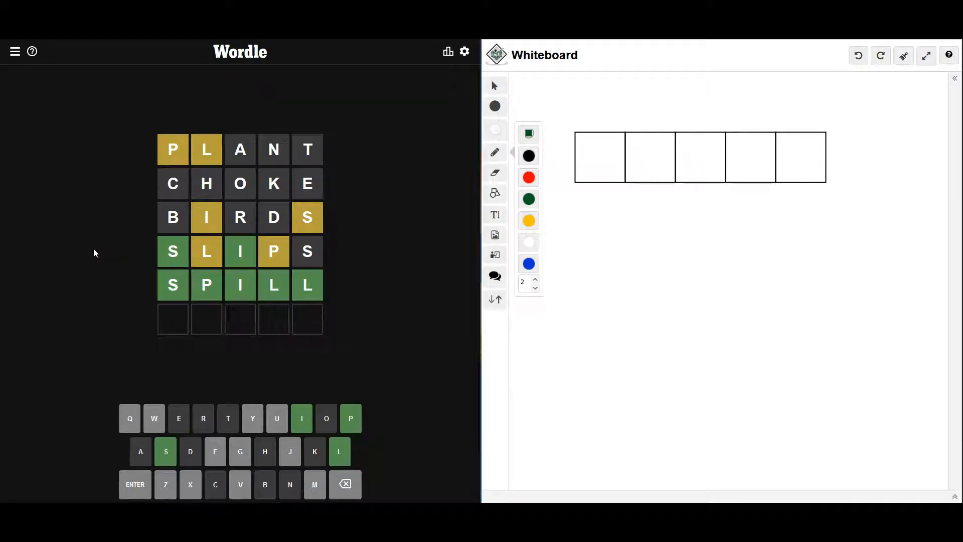
mouse_move(368, 182)
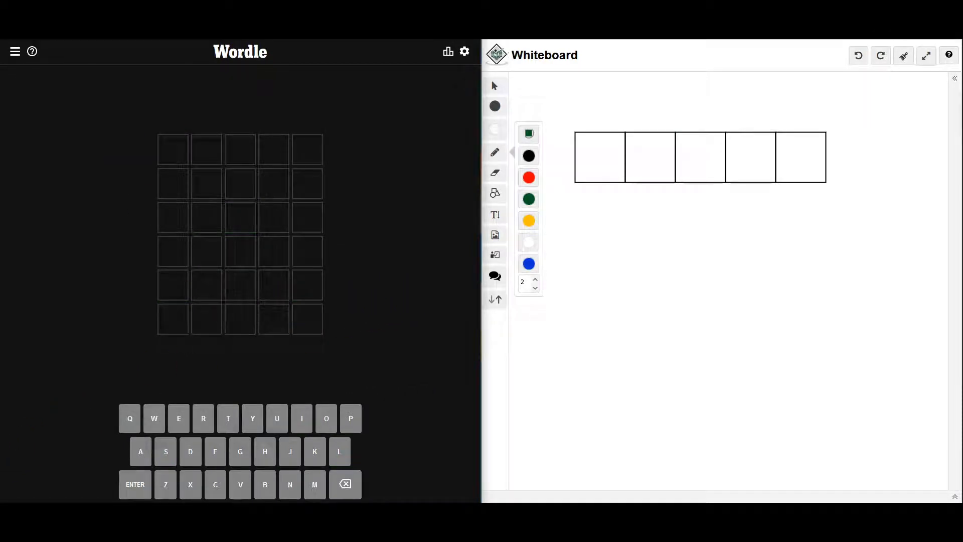
mouse_move(398, 185)
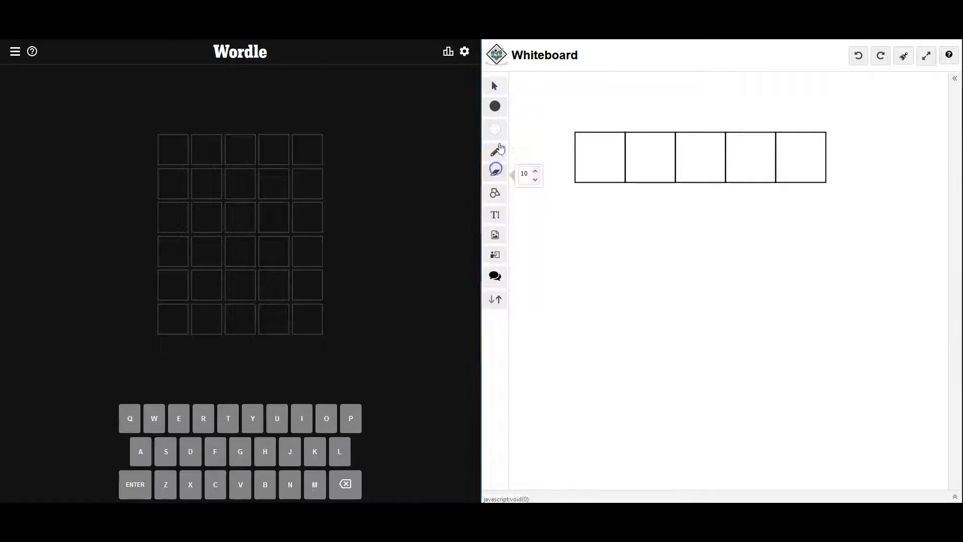
left_click(494, 151)
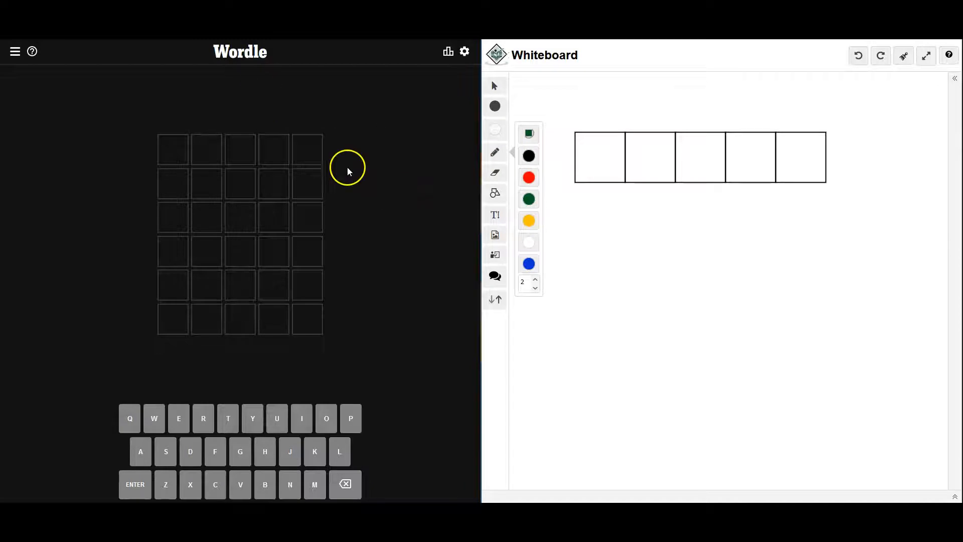
mouse_move(285, 150)
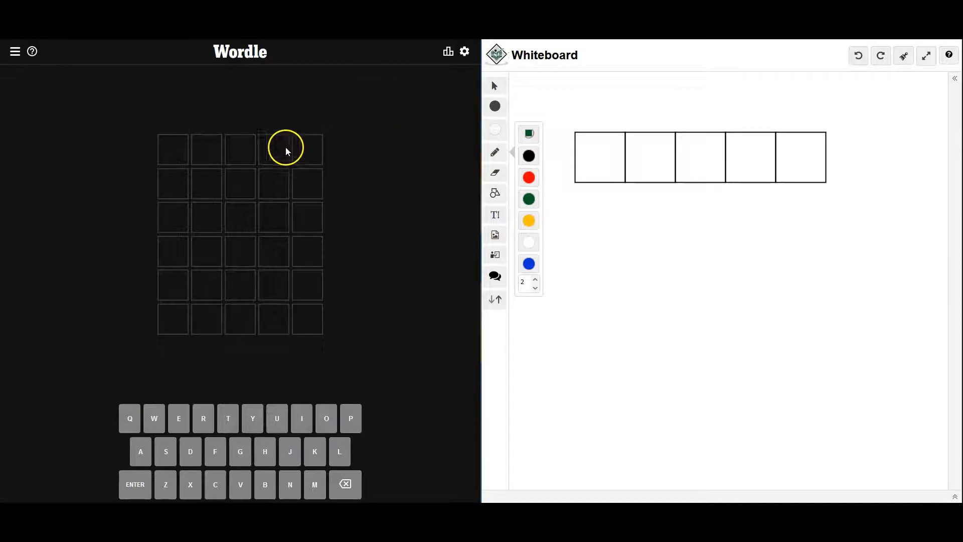
mouse_move(227, 418)
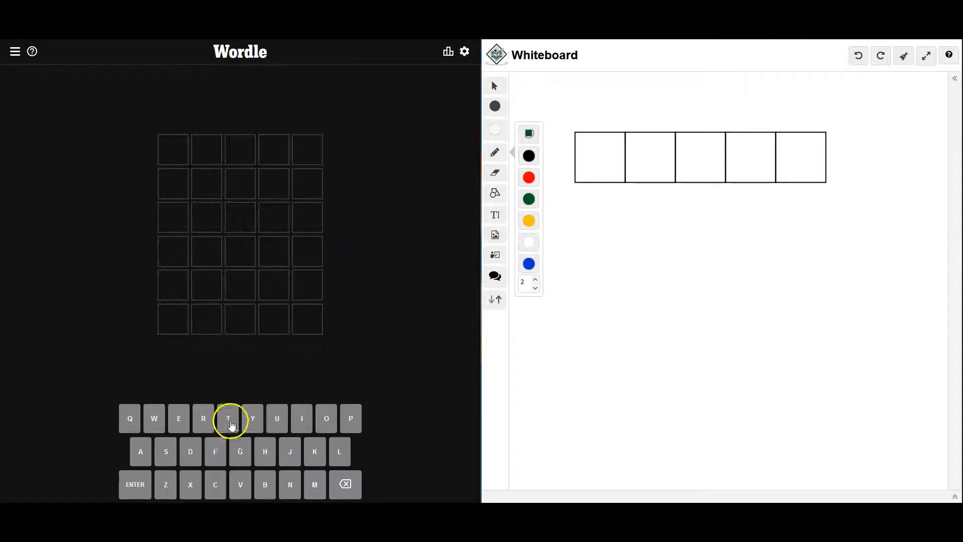
mouse_move(249, 444)
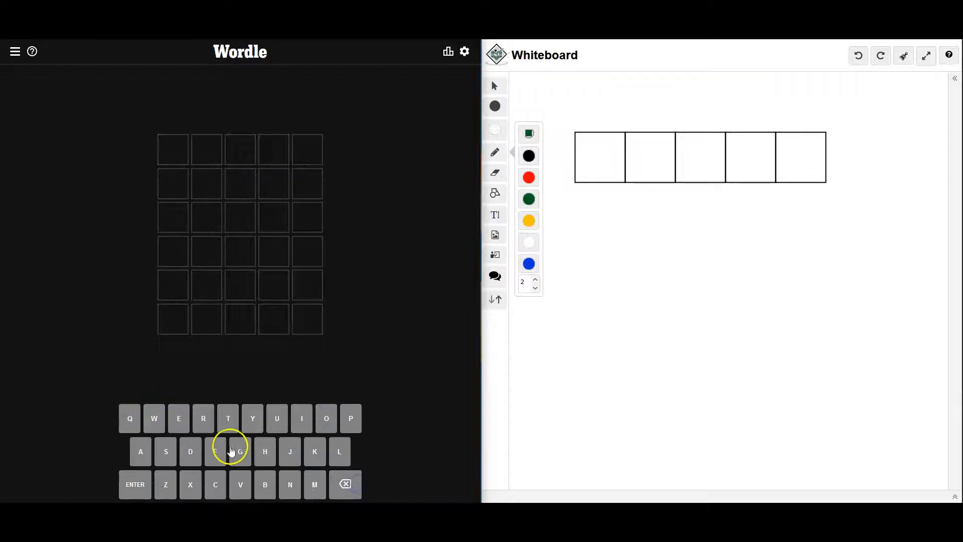
mouse_move(215, 484)
type("CALMY")
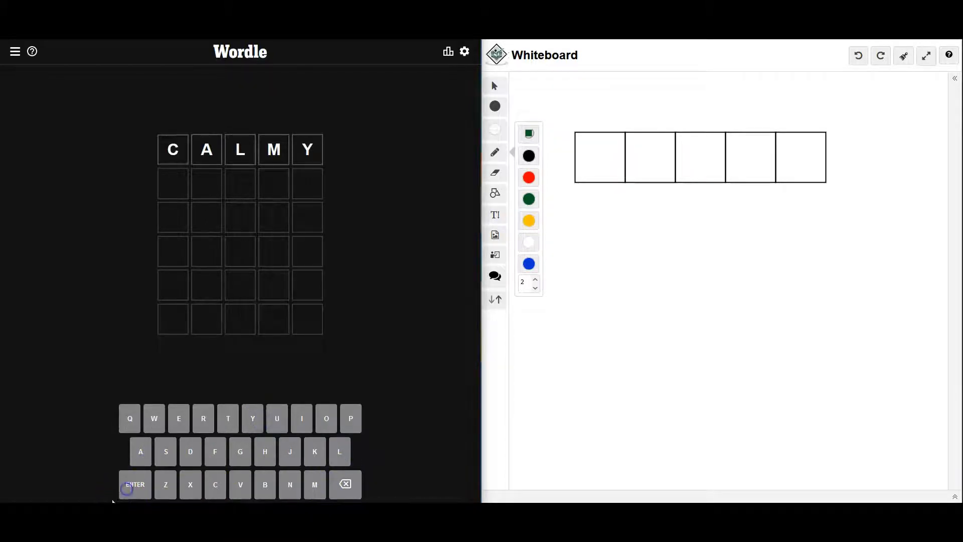
- Submit CALMY as the first guess, revealing C correct and A misplaced
left_click(135, 484)
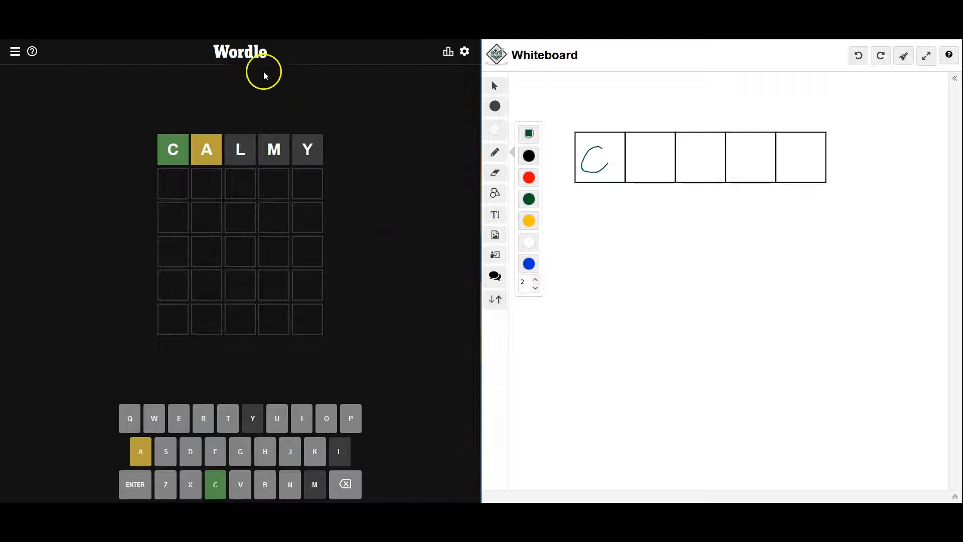
- Write small yellow 'a' marks under the later answer boxes for the misplaced A
left_click(526, 221)
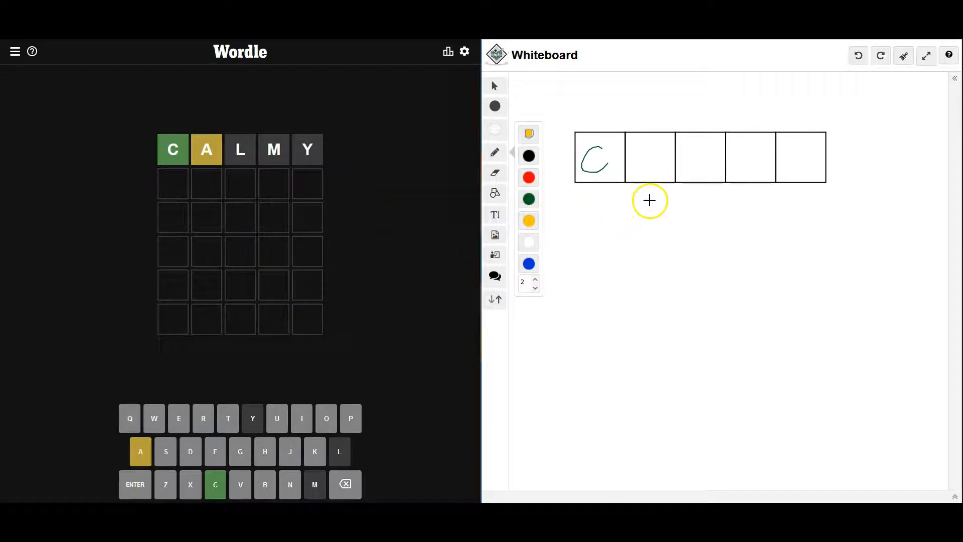
mouse_move(653, 198)
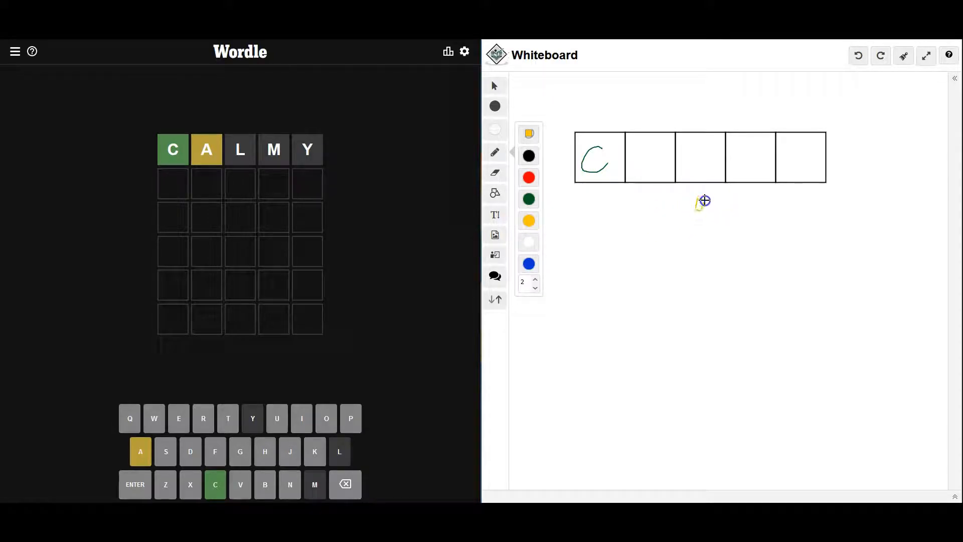
left_click_drag(697, 212, 703, 203)
type("CHAR")
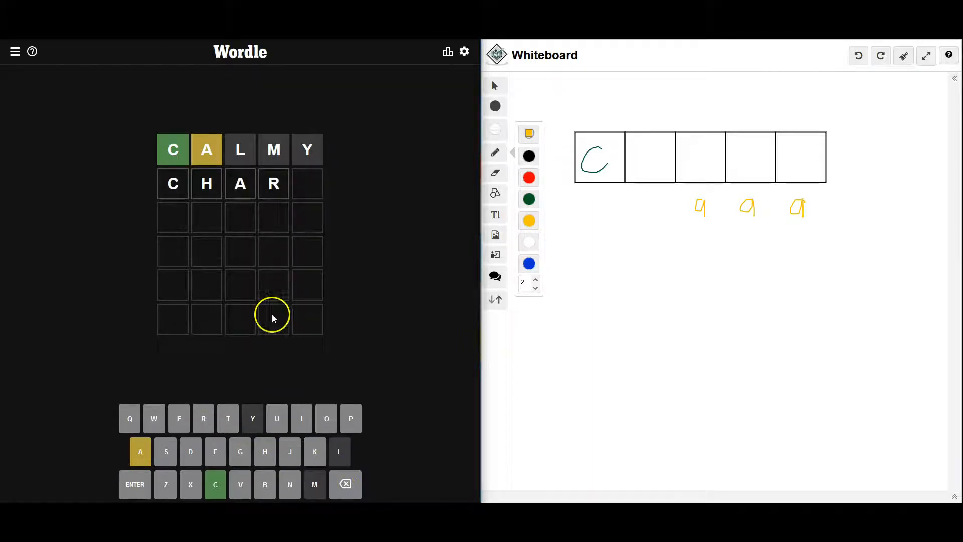
- Fix the mistyped CHAR and spell CHAIR as the second guess
left_click(344, 483)
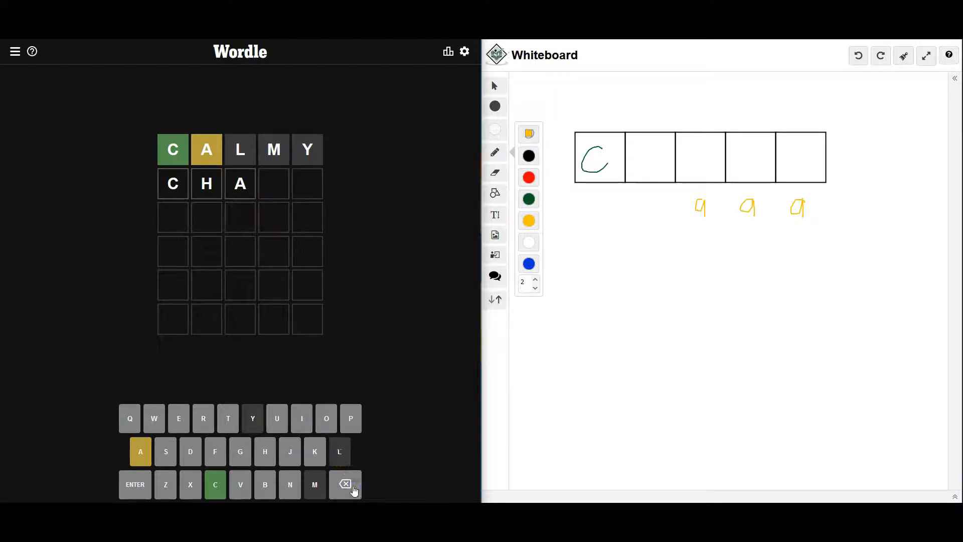
left_click(345, 484)
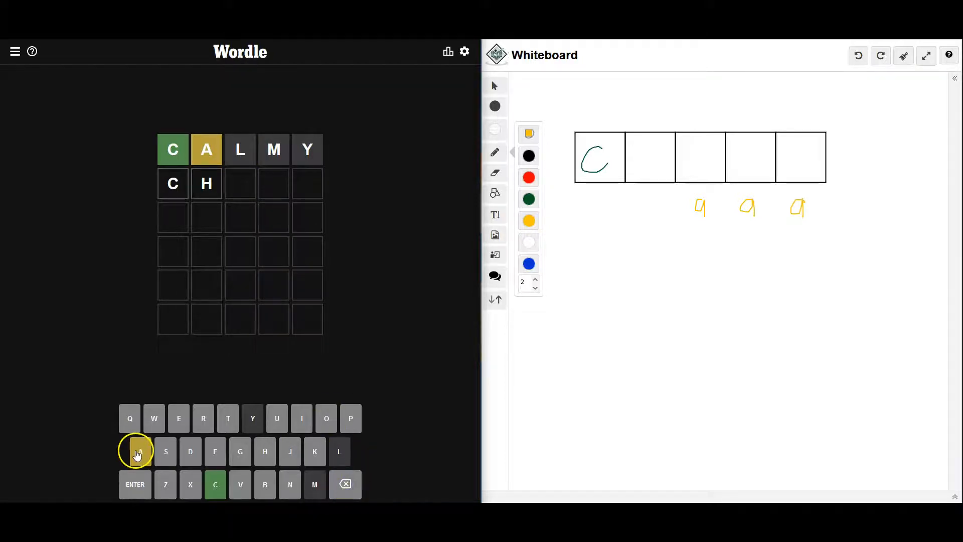
left_click(140, 452)
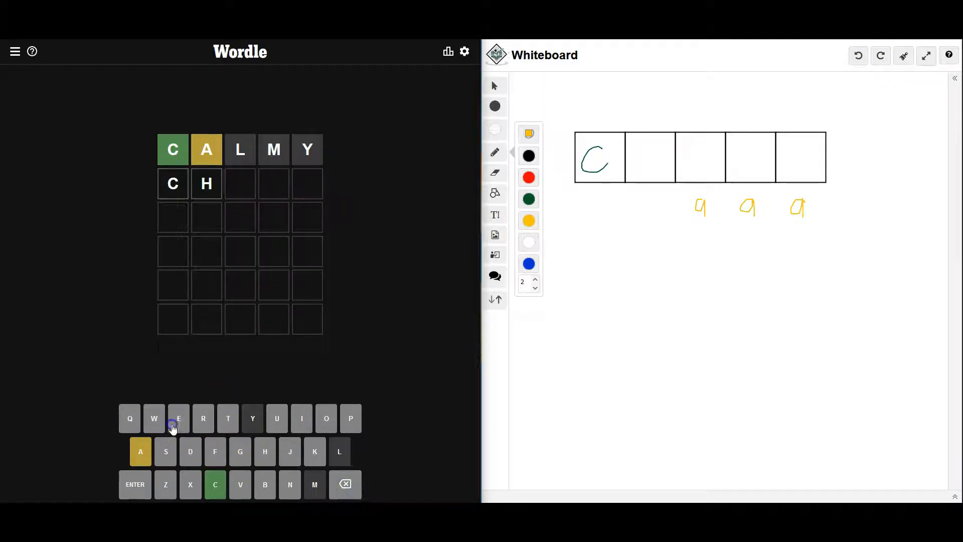
left_click(178, 418)
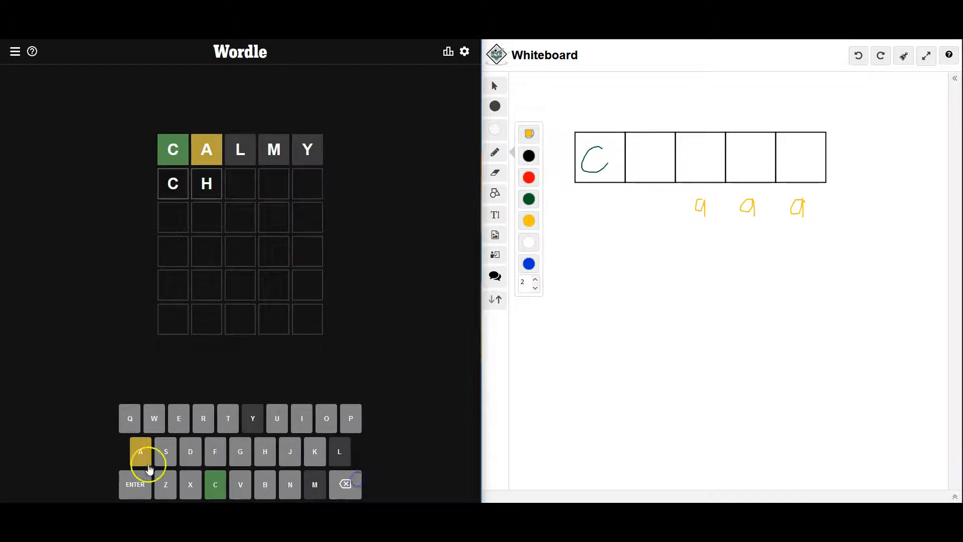
left_click(140, 451)
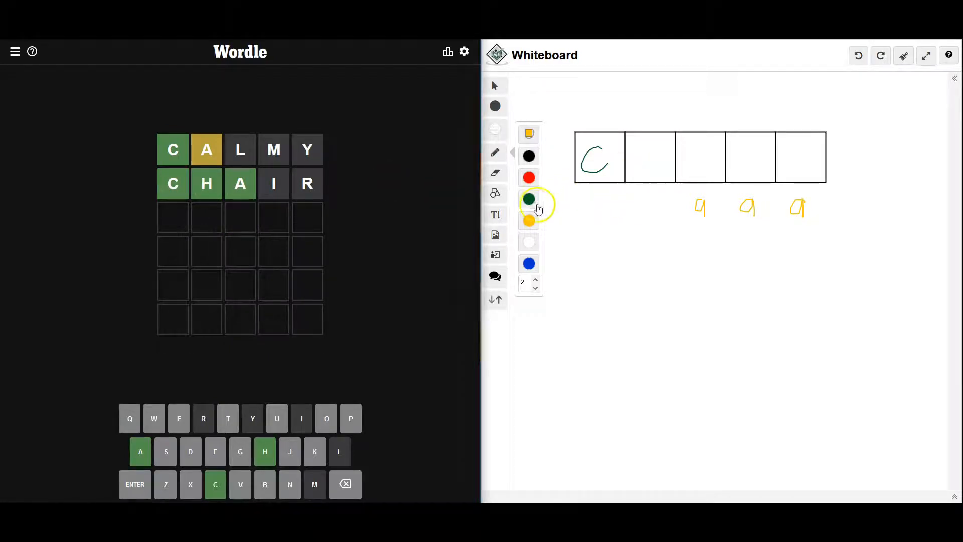
- Write a green 'h' in the second answer box after the C
left_click(527, 198)
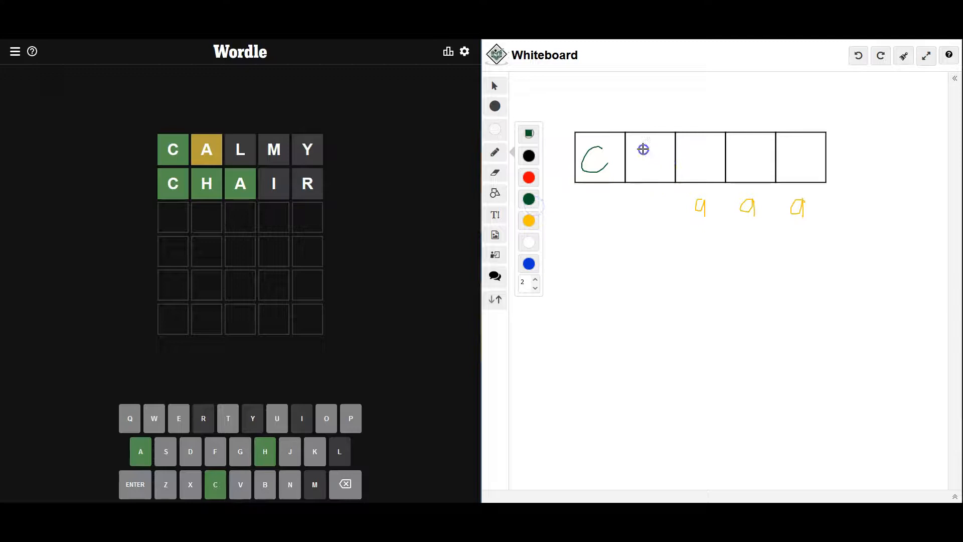
left_click_drag(643, 149, 653, 176)
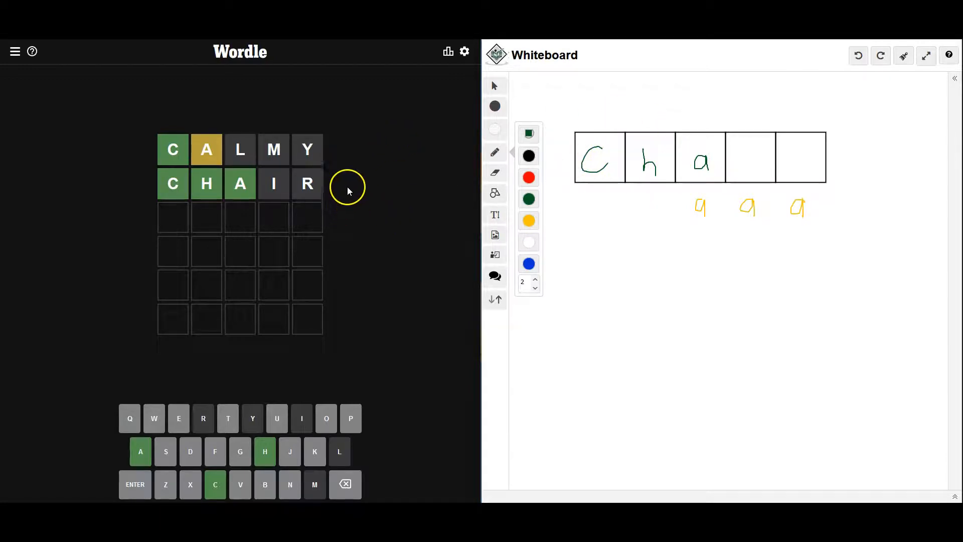
mouse_move(363, 172)
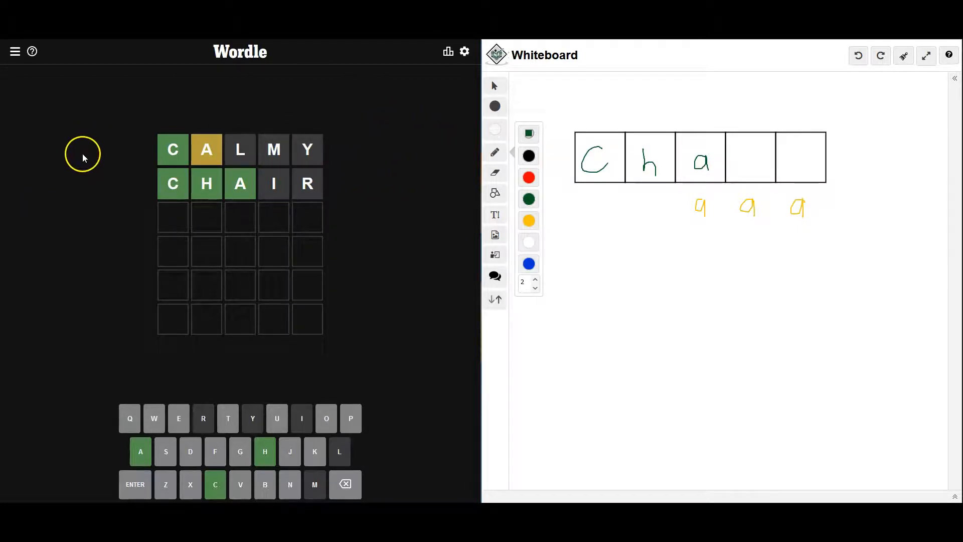
mouse_move(69, 95)
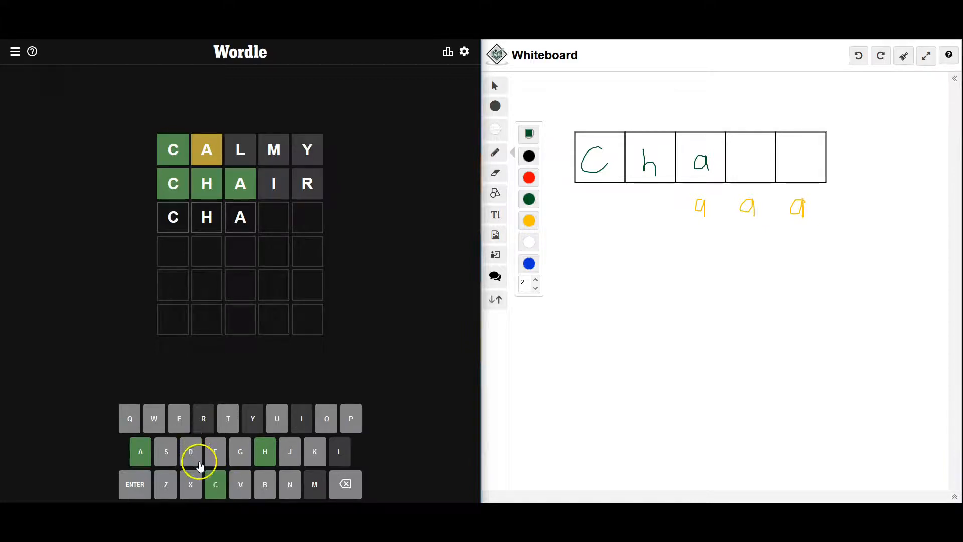
mouse_move(246, 484)
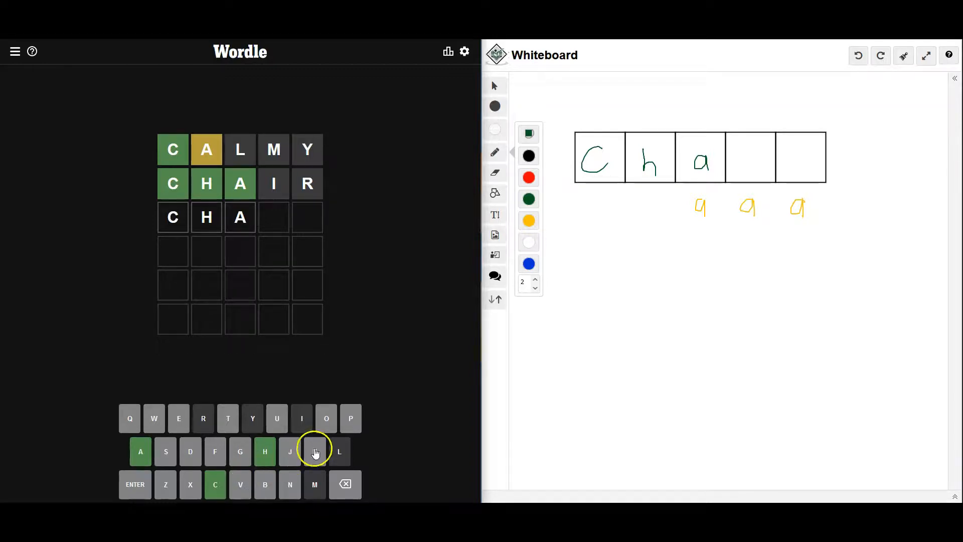
mouse_move(305, 455)
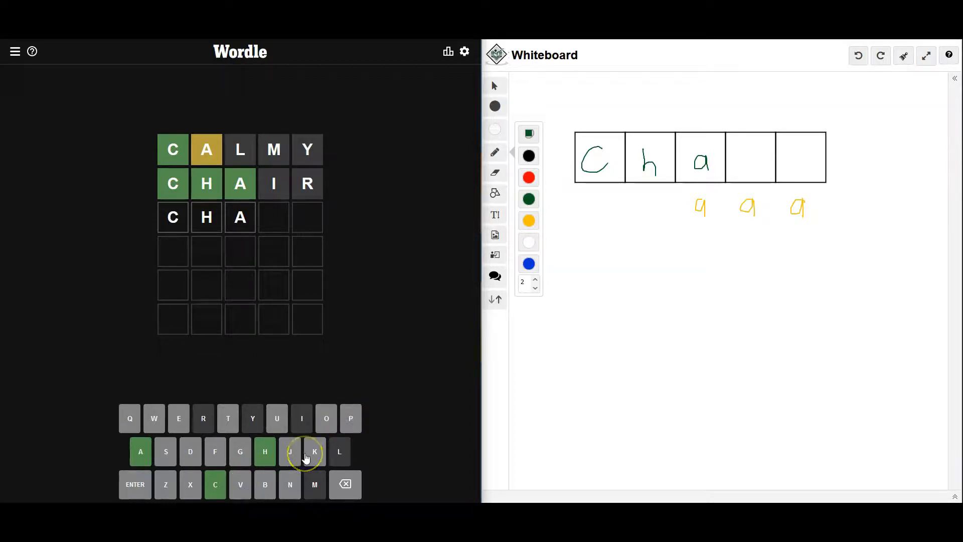
mouse_move(215, 453)
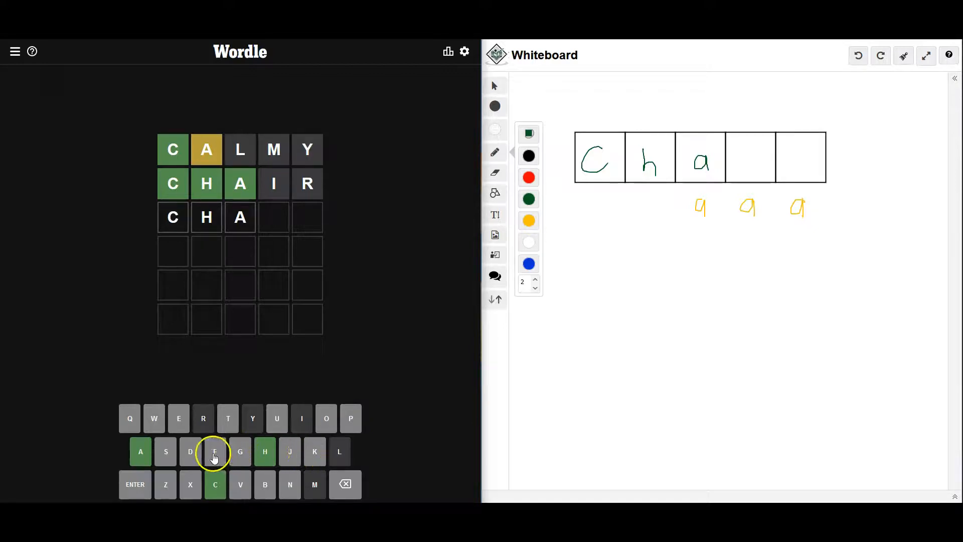
mouse_move(228, 419)
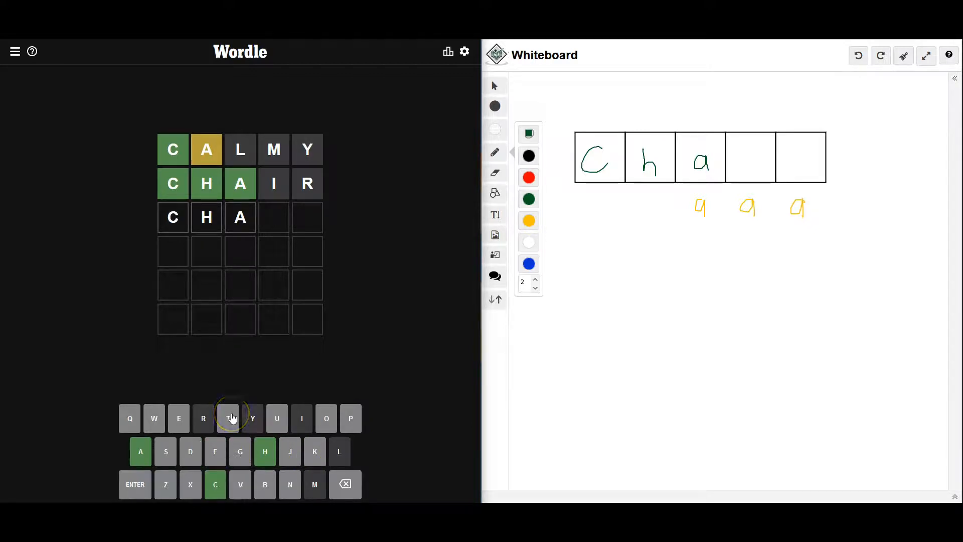
mouse_move(166, 427)
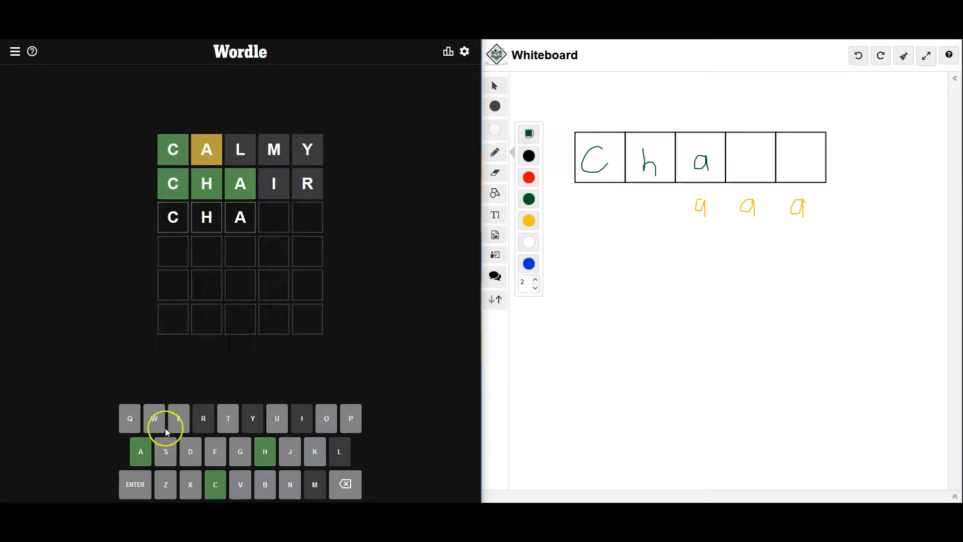
mouse_move(163, 450)
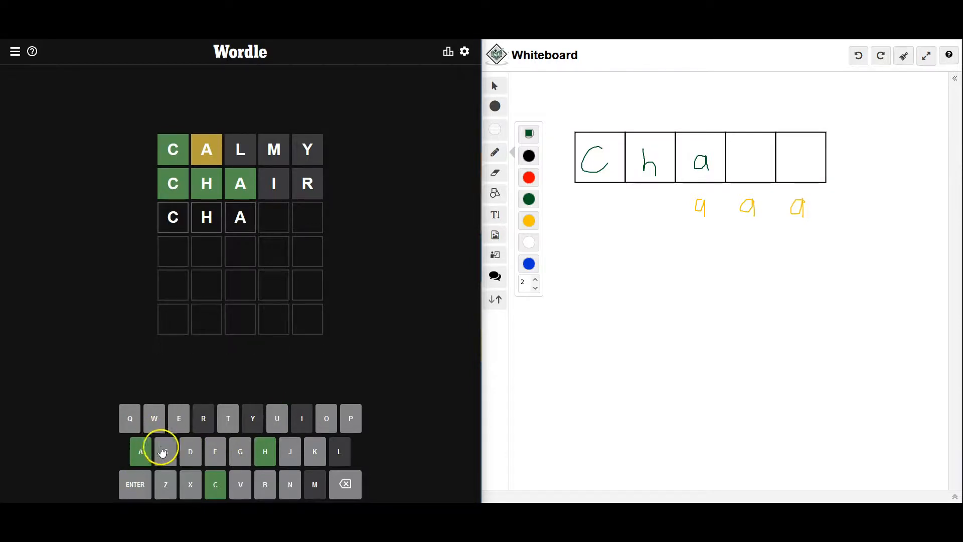
mouse_move(359, 442)
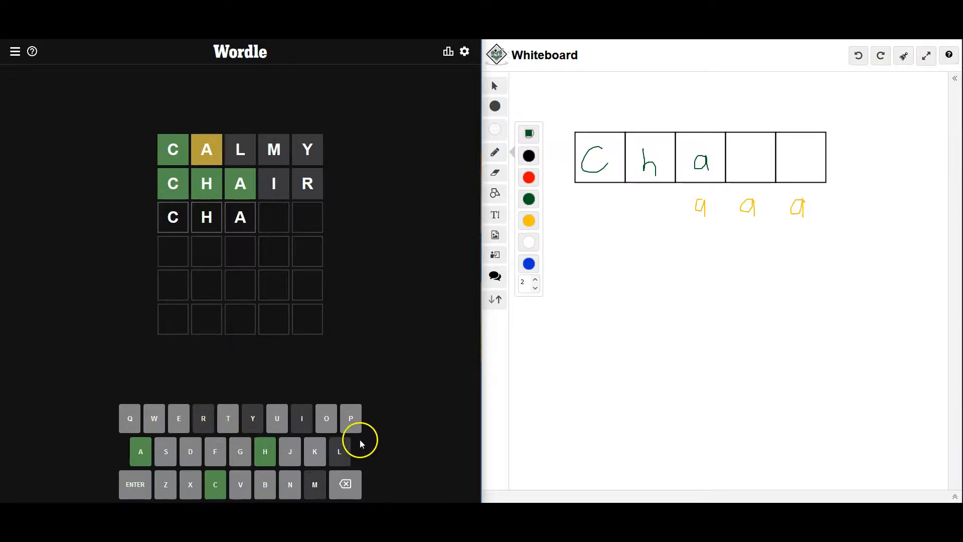
mouse_move(318, 399)
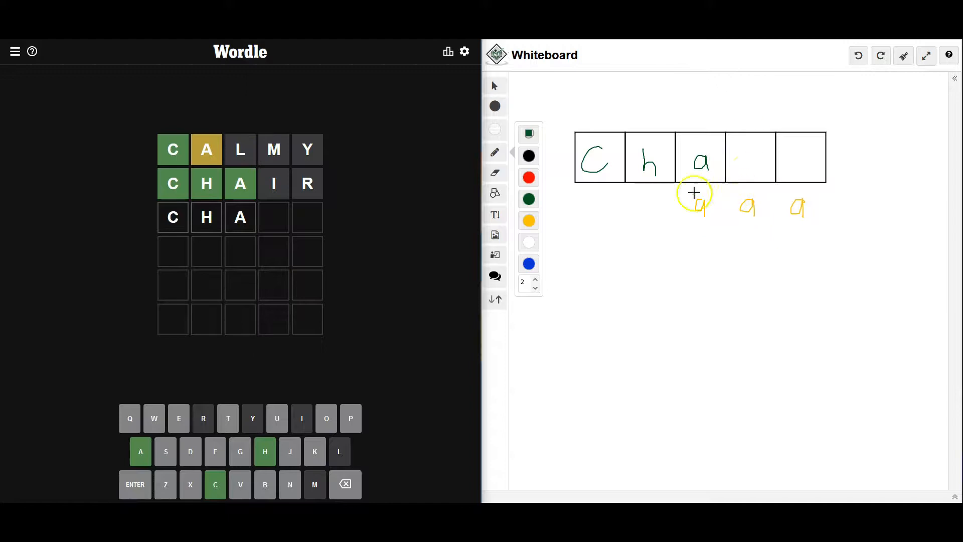
mouse_move(726, 240)
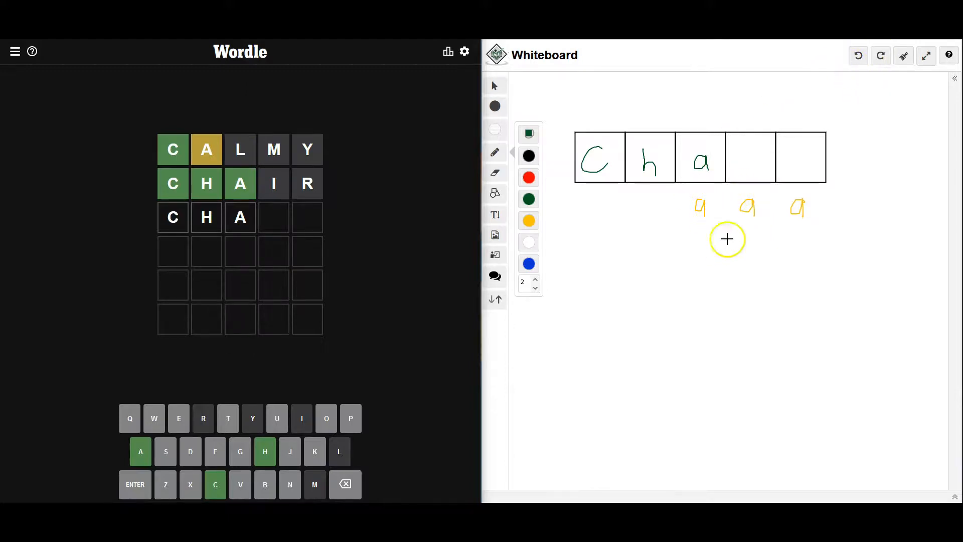
mouse_move(670, 285)
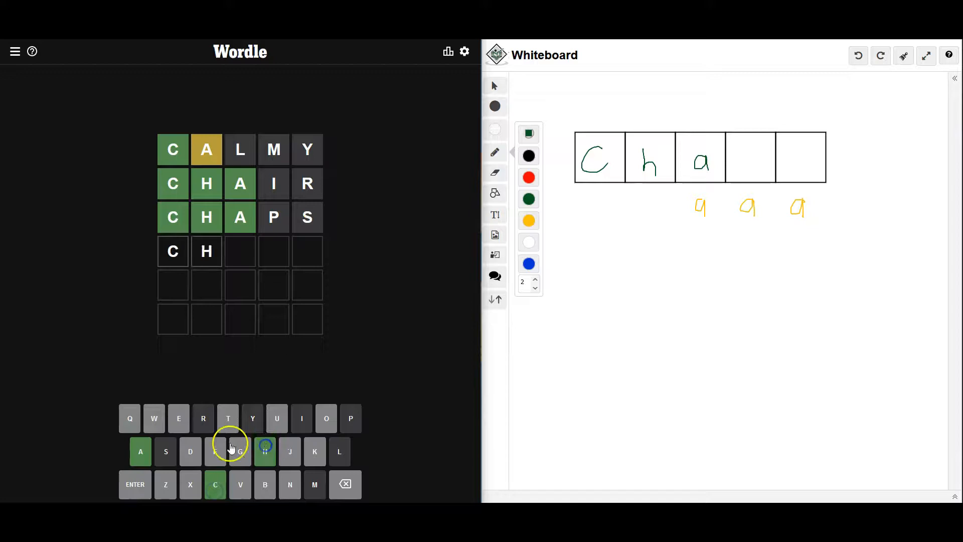
- Add A to the fourth guess so the row reads CHA
type("A")
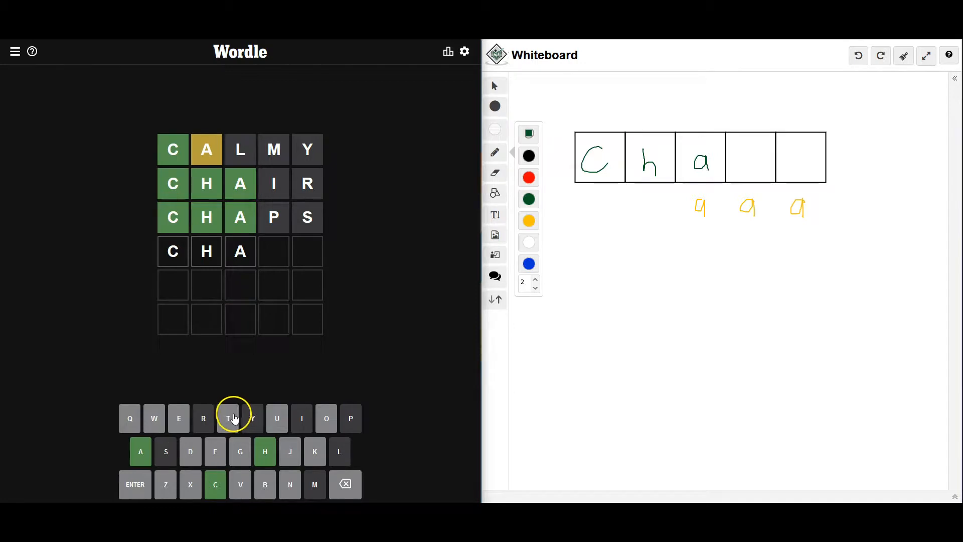
mouse_move(239, 395)
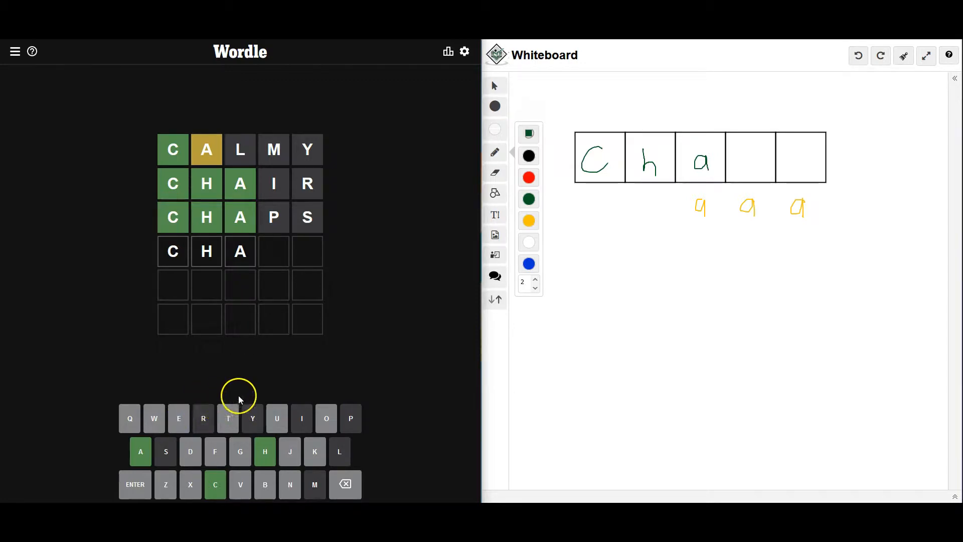
mouse_move(210, 218)
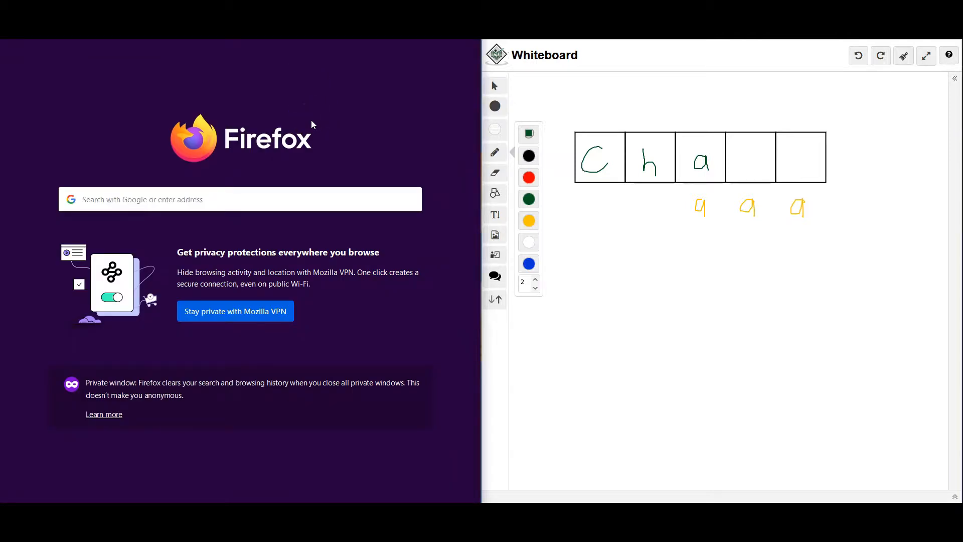
- Start a Google search for 'words that start with cha' from the address bar
left_click(240, 199)
type("words that start with cha")
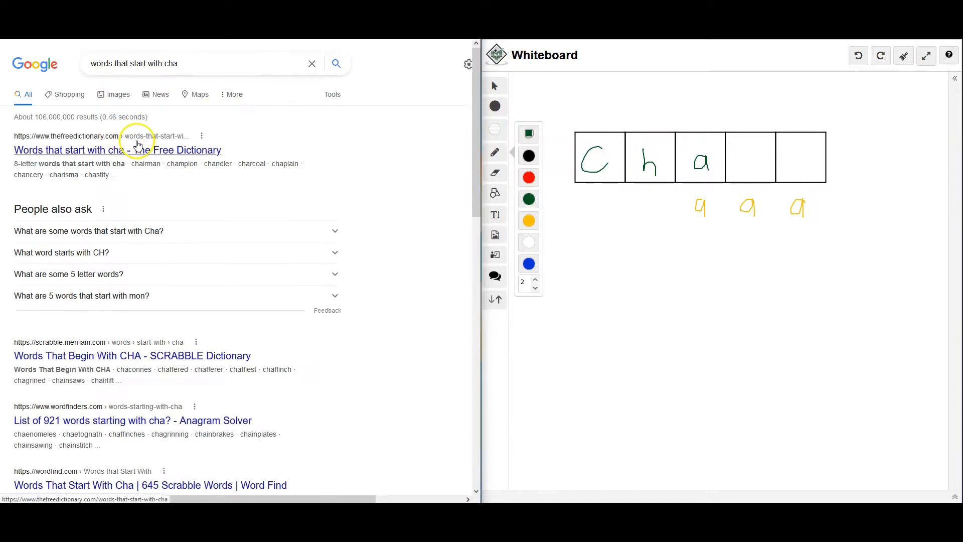
- Browse The Free Dictionary's list down to 5-letter words starting with cha
left_click(117, 150)
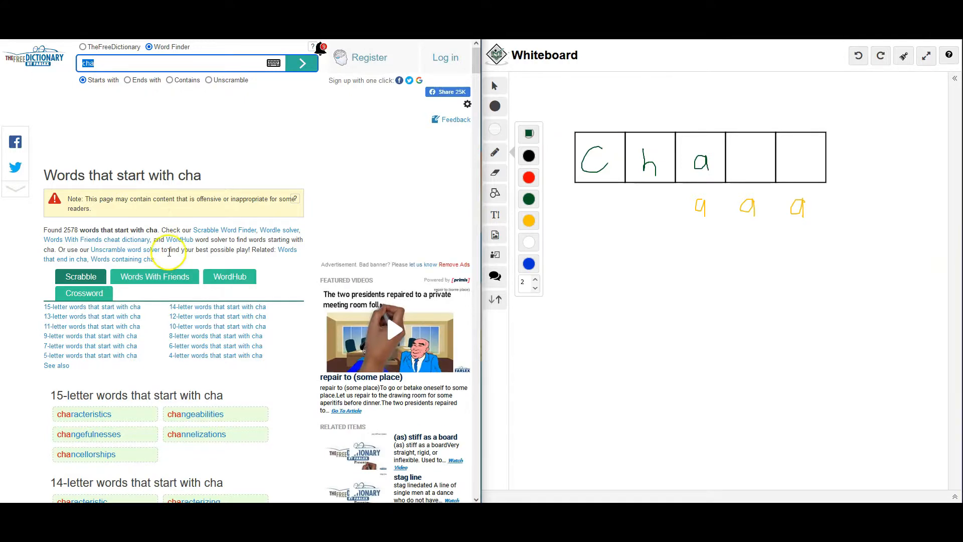
scroll("down", 3)
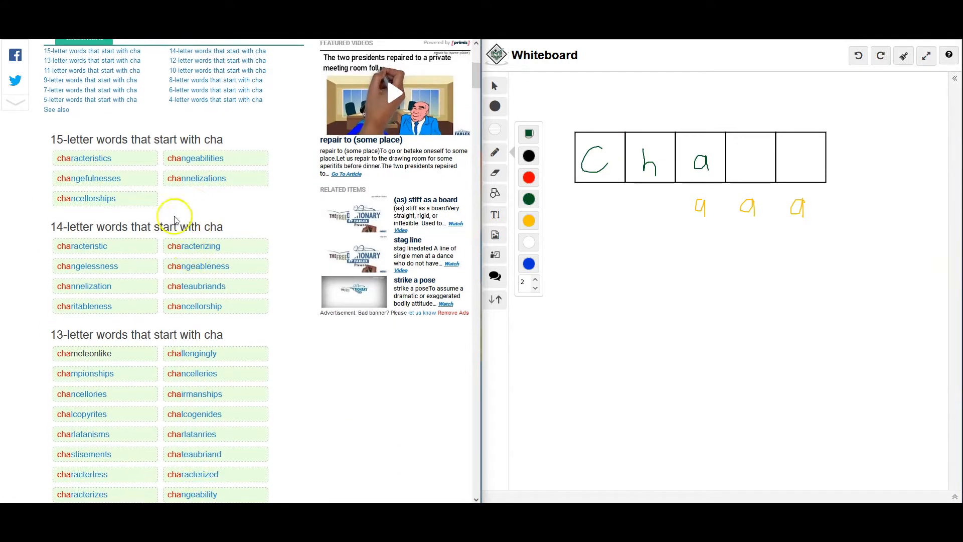
scroll("down", 3)
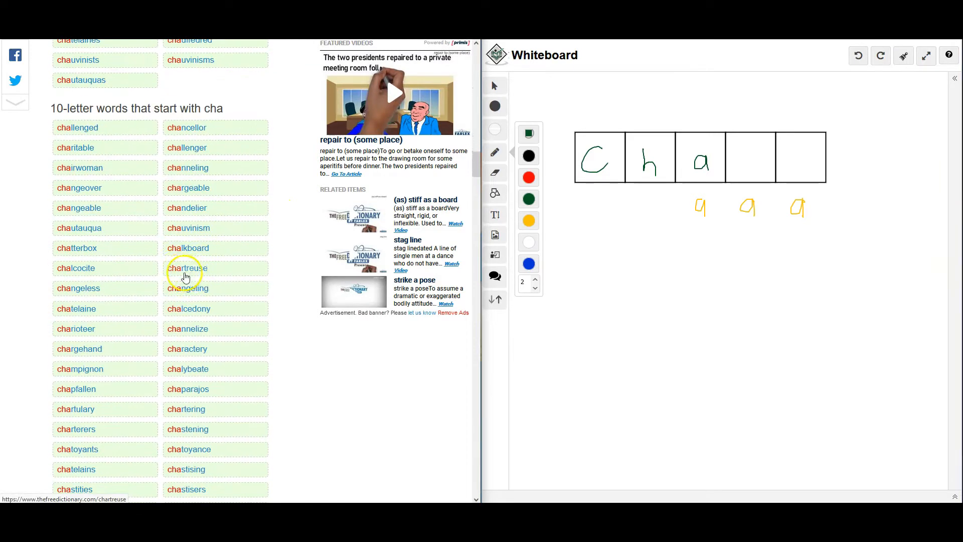
scroll("down", 3)
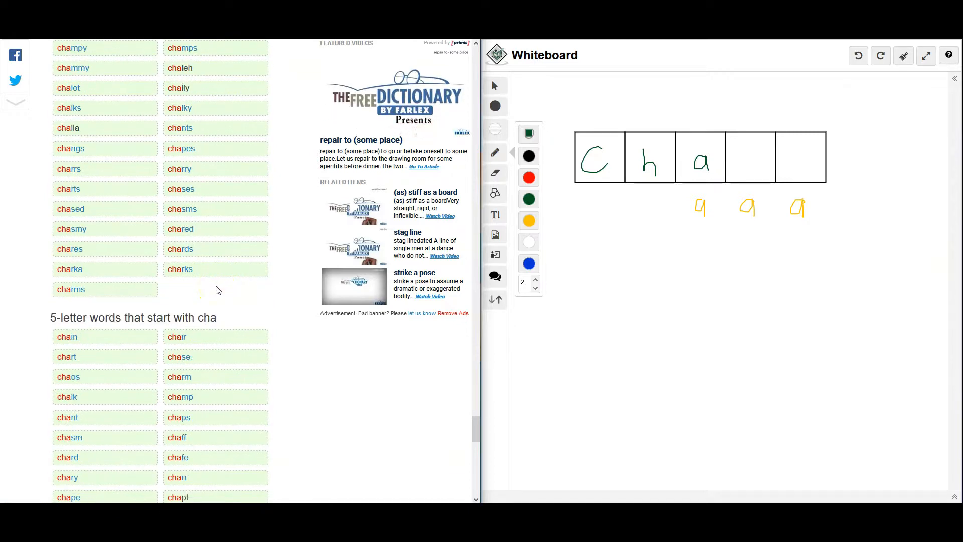
scroll("down", 3)
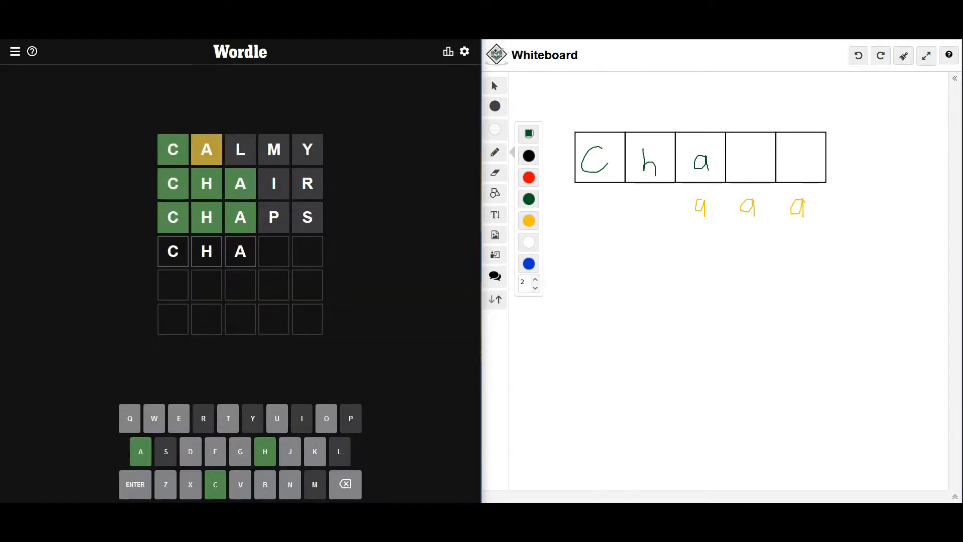
mouse_move(326, 418)
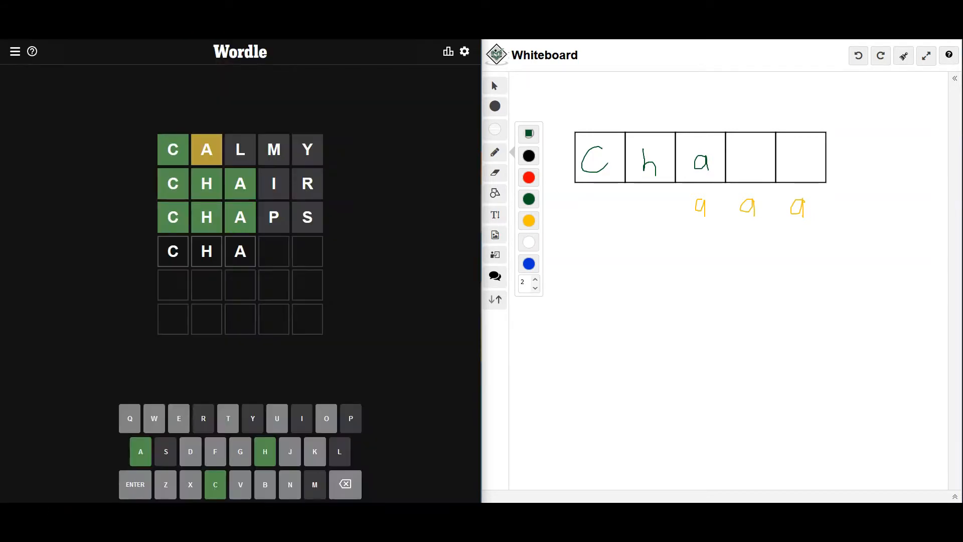
- Complete and submit CHANT as the fourth guess, then dismiss the statistics summary
left_click(289, 484)
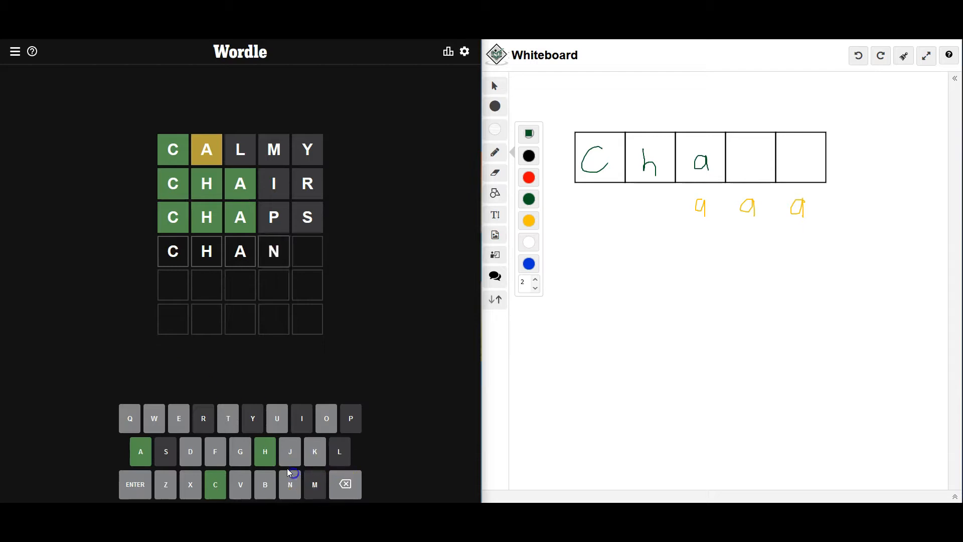
type("T")
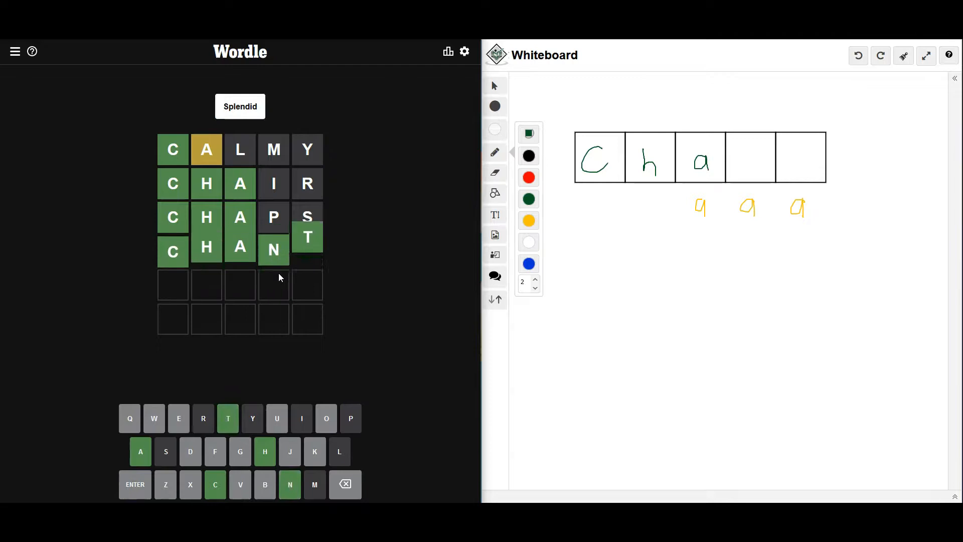
left_click(447, 51)
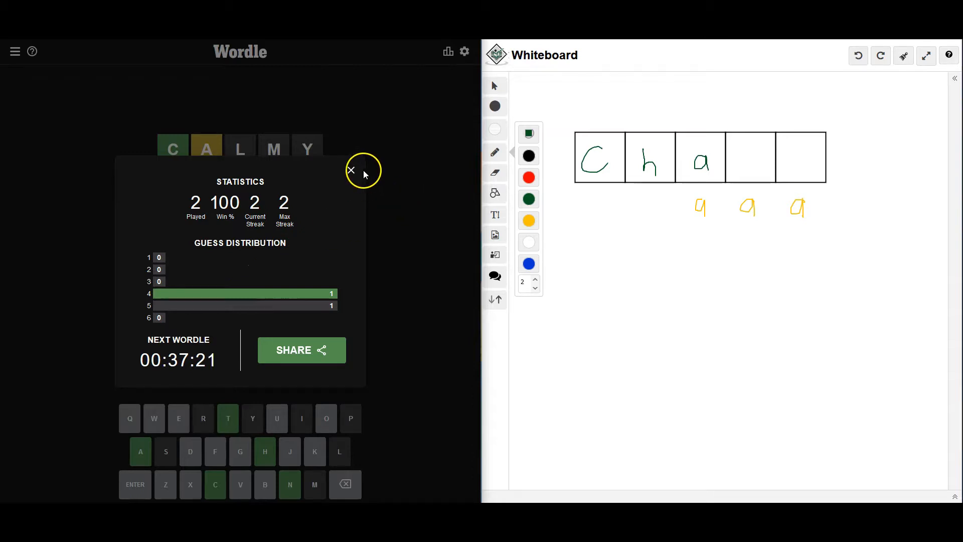
left_click(351, 169)
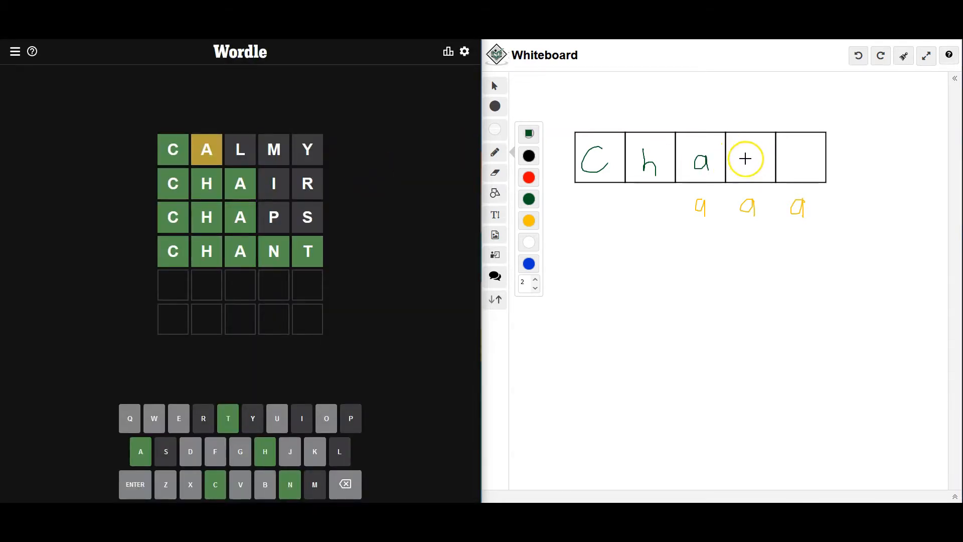
- Handwrite 'n' and 't' in the fourth and fifth boxes to spell Chant
left_click(526, 199)
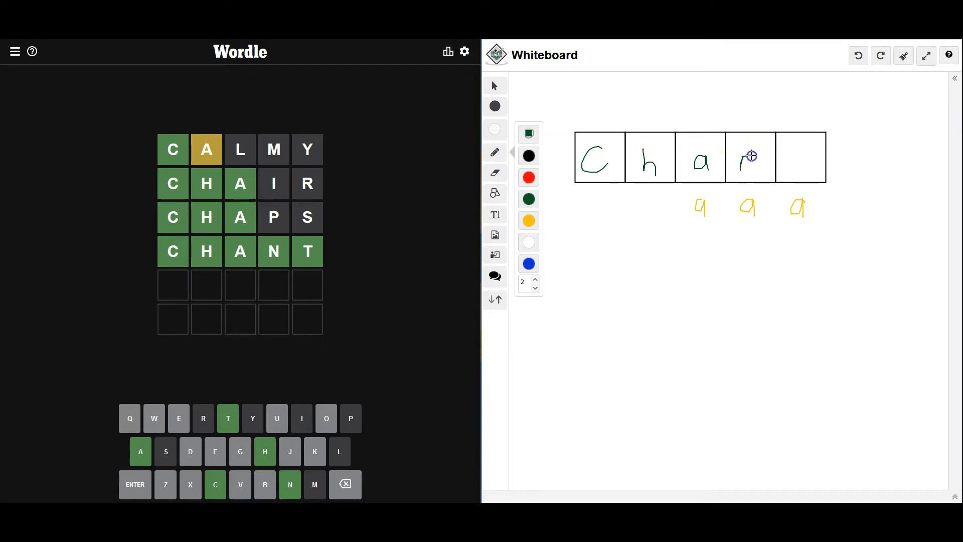
left_click_drag(802, 141, 796, 174)
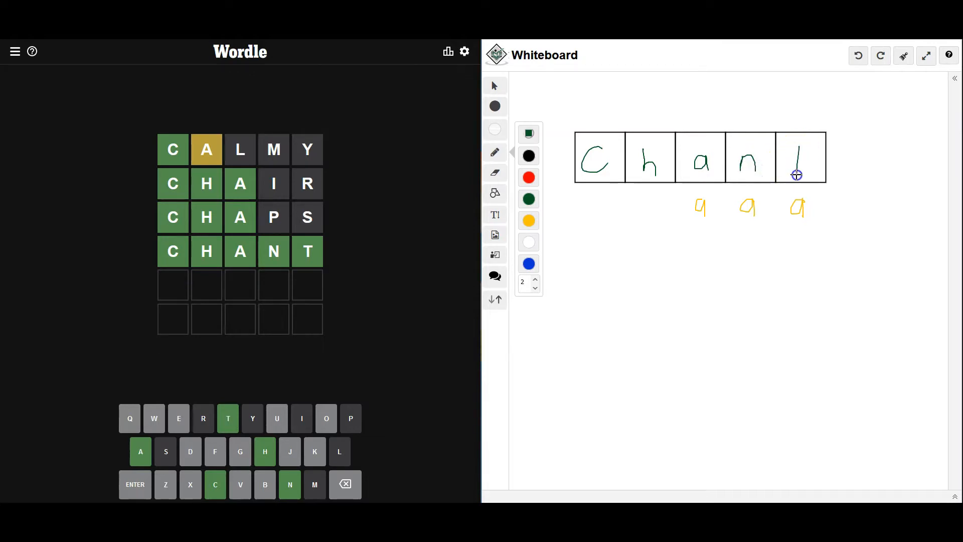
left_click_drag(795, 166, 799, 185)
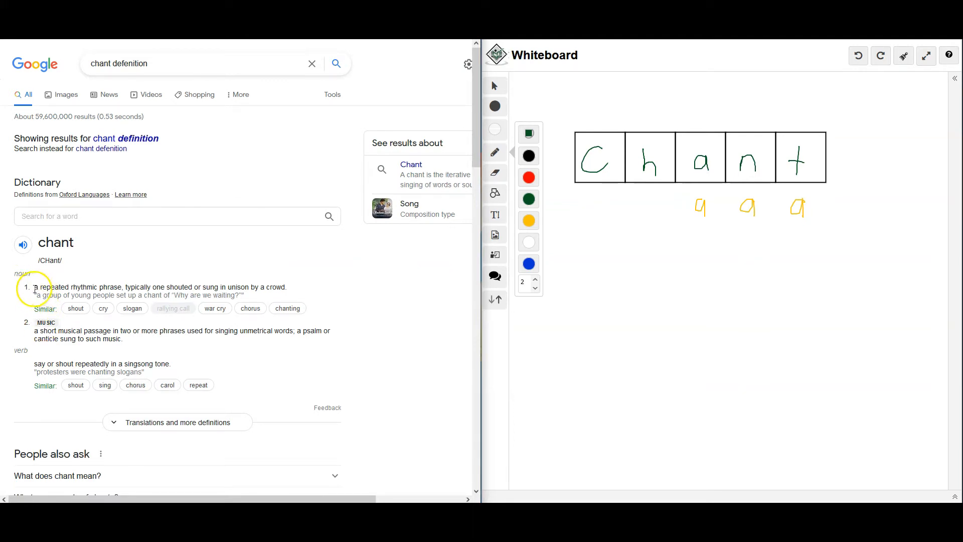
- Highlight part of the first Oxford definition of chant
double_click(51, 287)
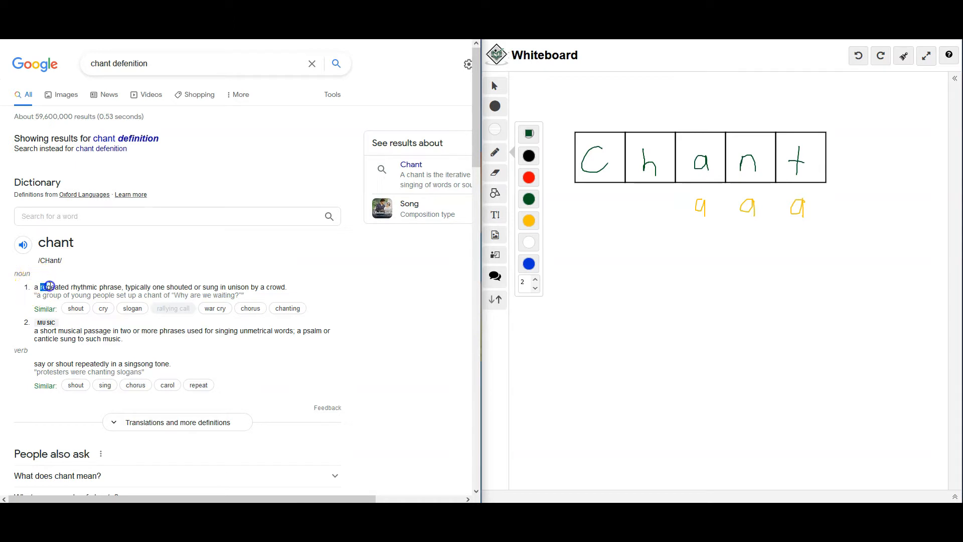
left_click_drag(46, 287, 98, 287)
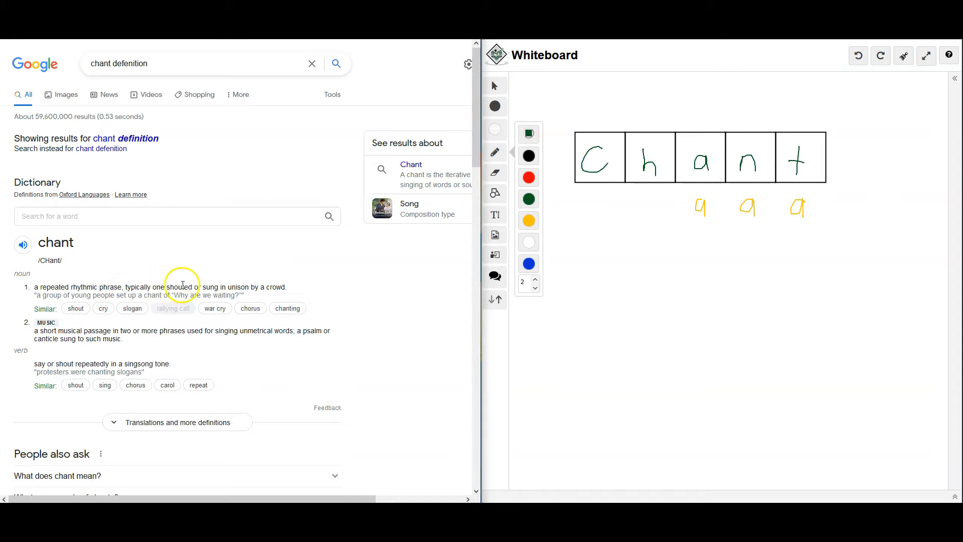
mouse_move(273, 266)
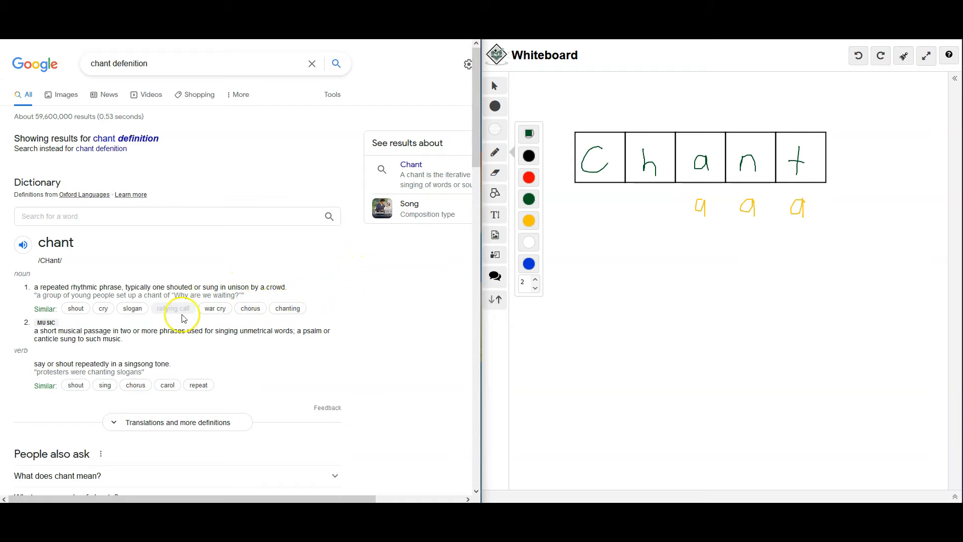
mouse_move(55, 294)
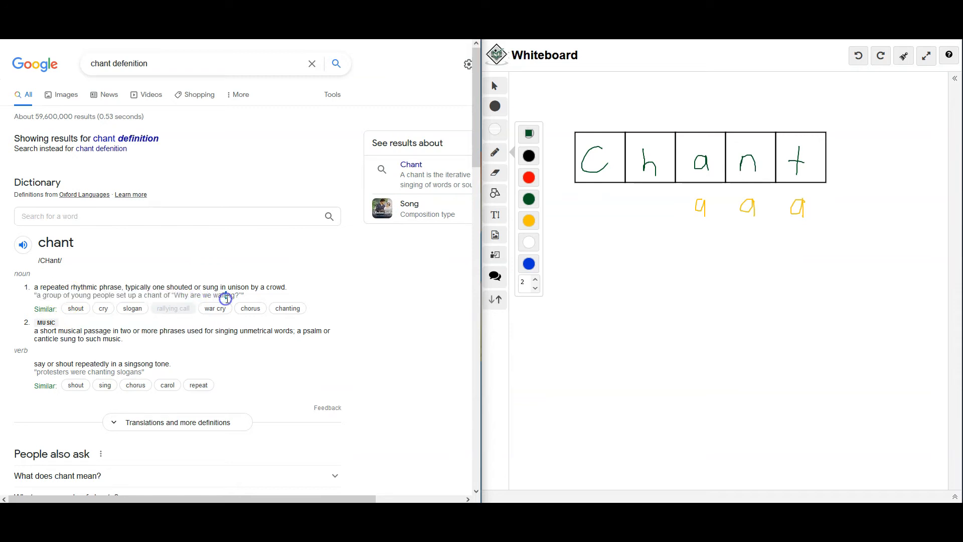
mouse_move(200, 347)
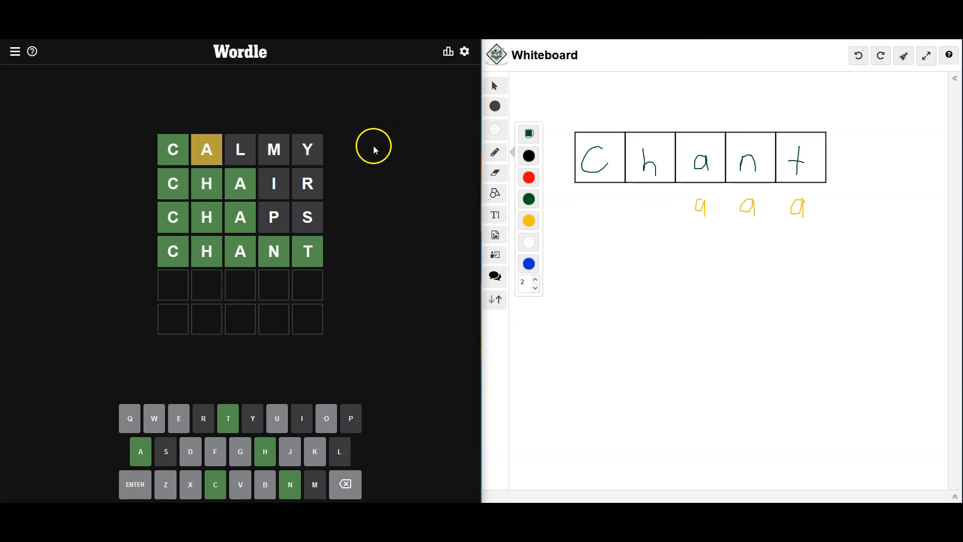
mouse_move(69, 75)
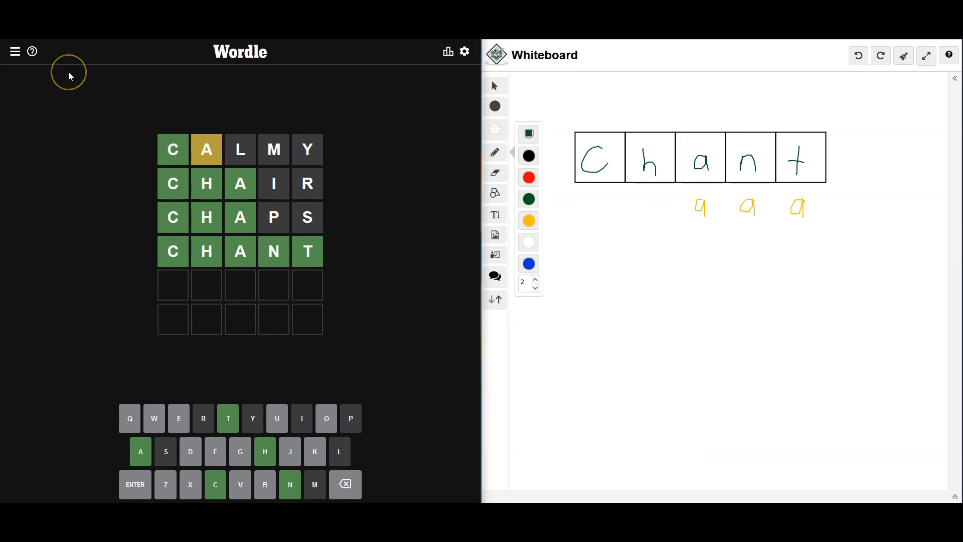